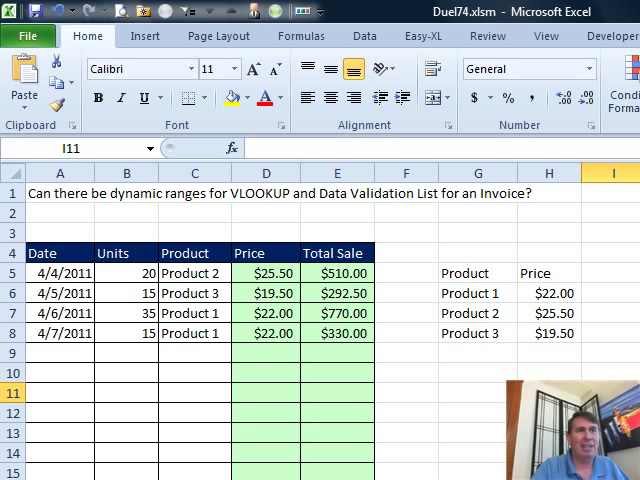
Convert the product/price list into a table with headers and name it PT.
{"action": "left_click", "coordinate": [190, 273]}
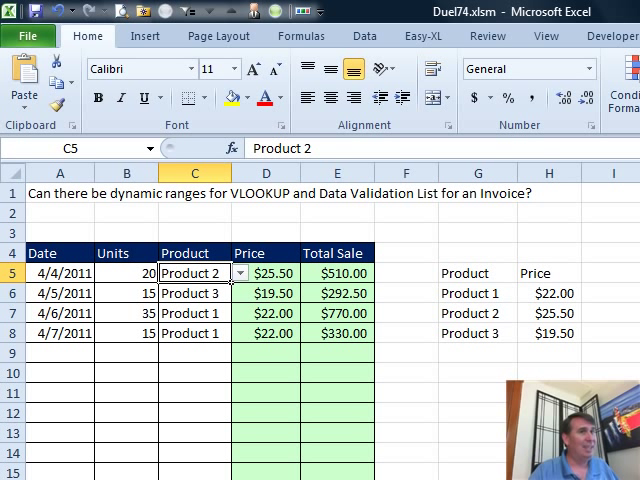
{"action": "left_click", "coordinate": [482, 272]}
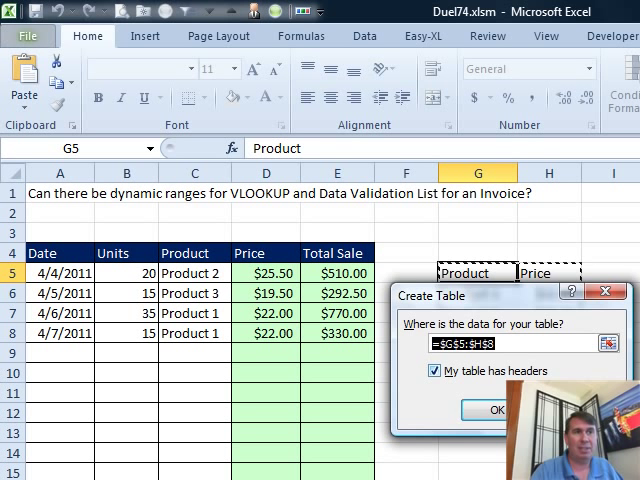
{"action": "left_click", "coordinate": [495, 410]}
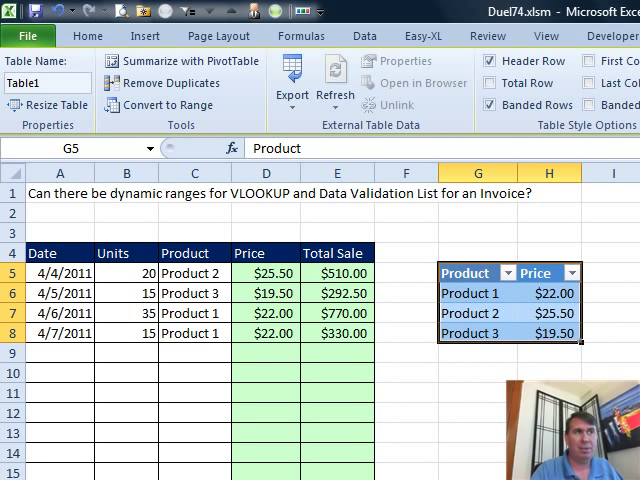
{"action": "mouse_move", "coordinate": [40, 82]}
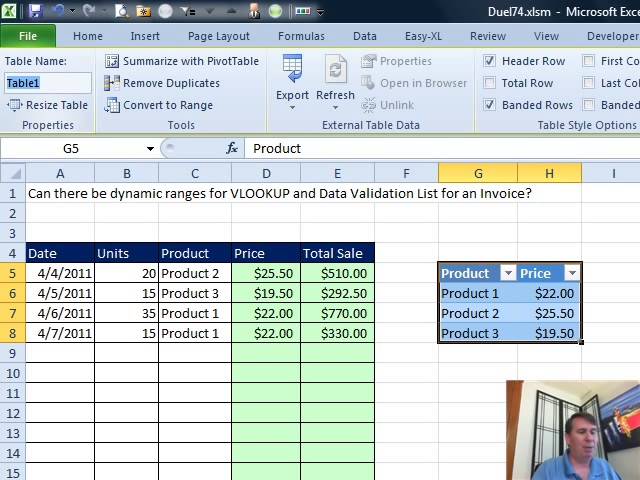
{"action": "type", "text": "PT,"}
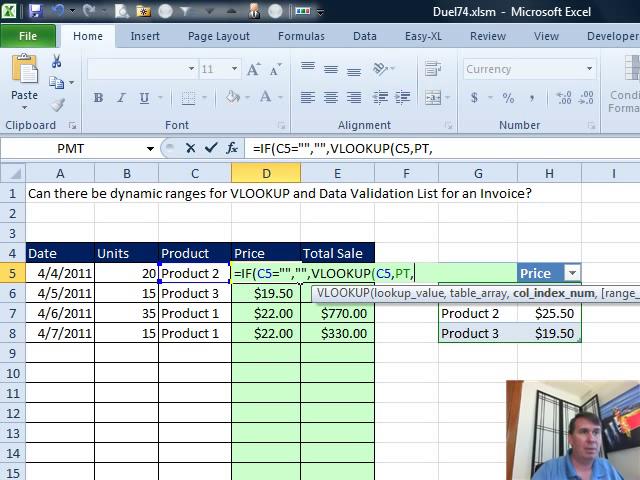
Complete D5 as =IF(C5="","",VLOOKUP(C5,PT,2,FALSE)), returning $25.50, and review it.
{"action": "type", "text": "2,False)"}
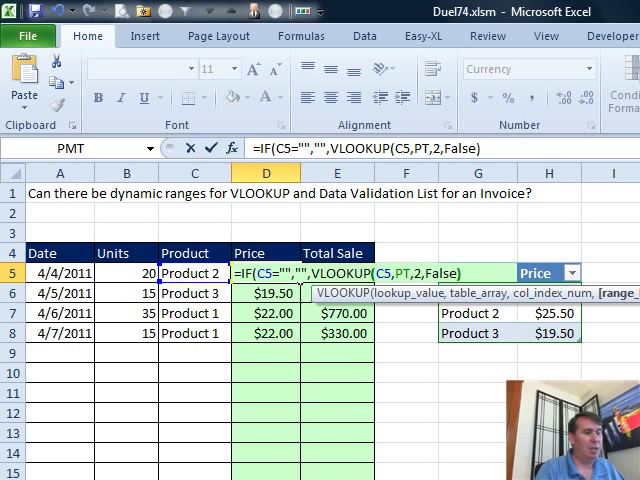
{"action": "key", "text": "Enter"}
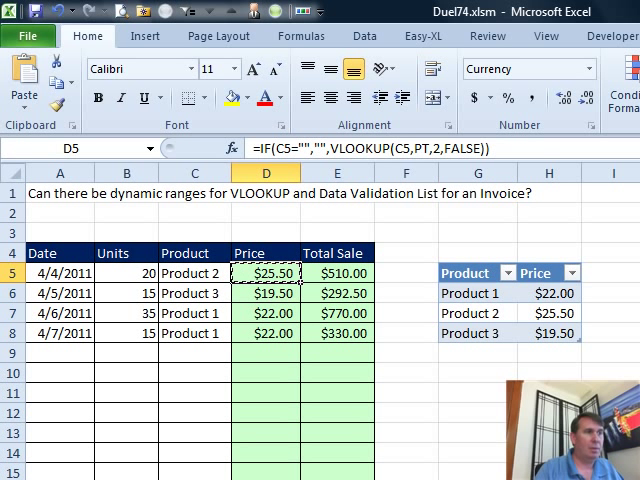
{"action": "double_click", "coordinate": [265, 272]}
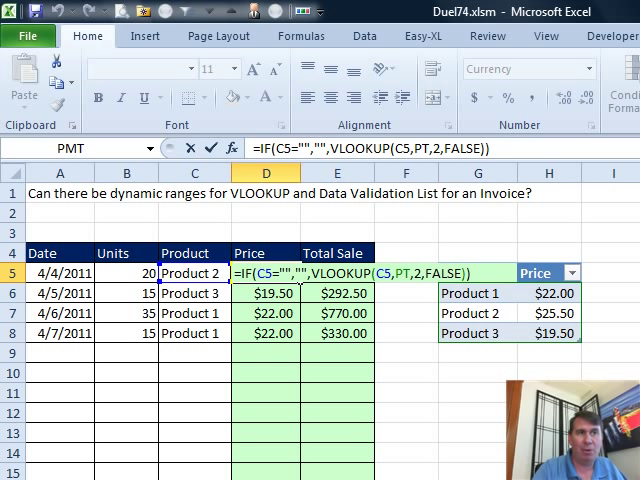
{"action": "key", "text": "Enter"}
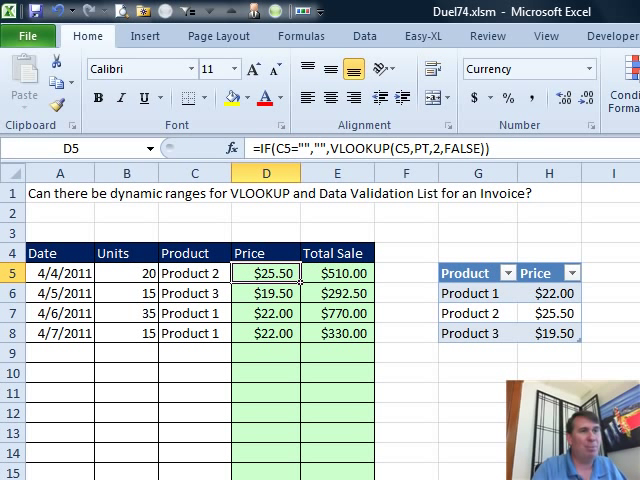
Enter Product 4 at 25 below the table so PT auto-expands to include it.
{"action": "type", "text": "Pro"}
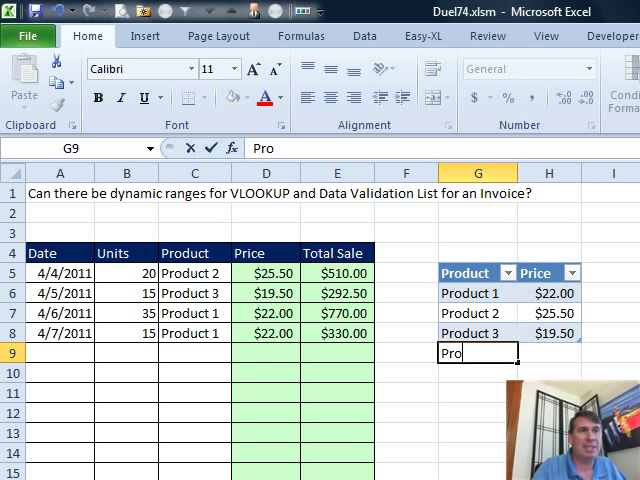
{"action": "type", "text": "Product 4"}
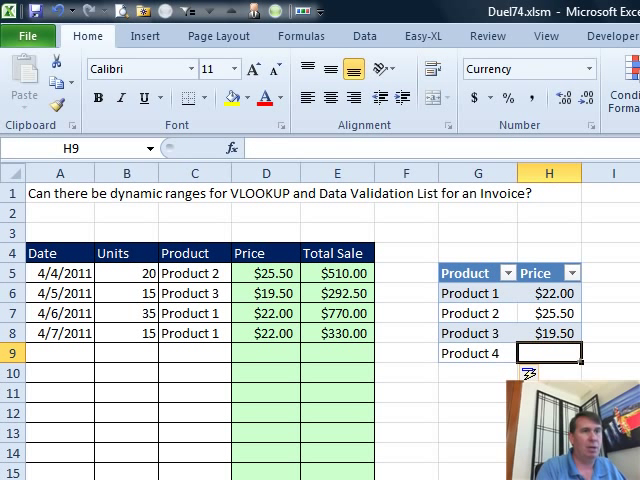
{"action": "type", "text": "25.00"}
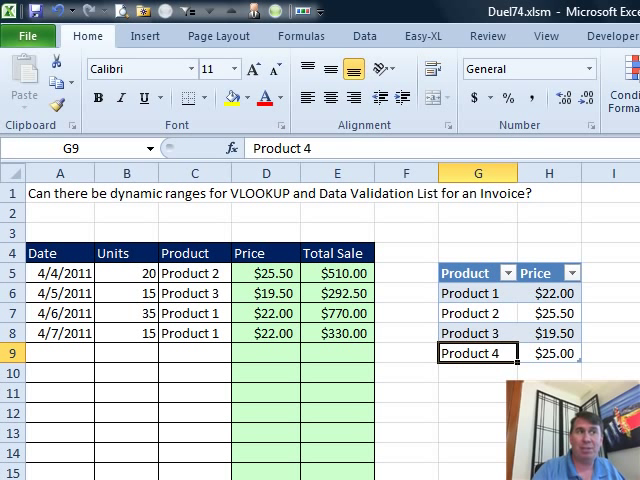
Select the invoice's Product cells down the column from C5.
{"action": "left_click", "coordinate": [185, 272]}
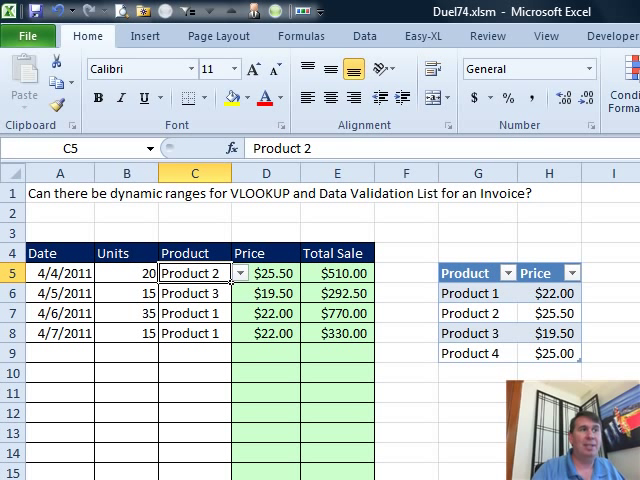
{"action": "left_click_drag", "start_coordinate": [195, 272], "coordinate": [195, 332]}
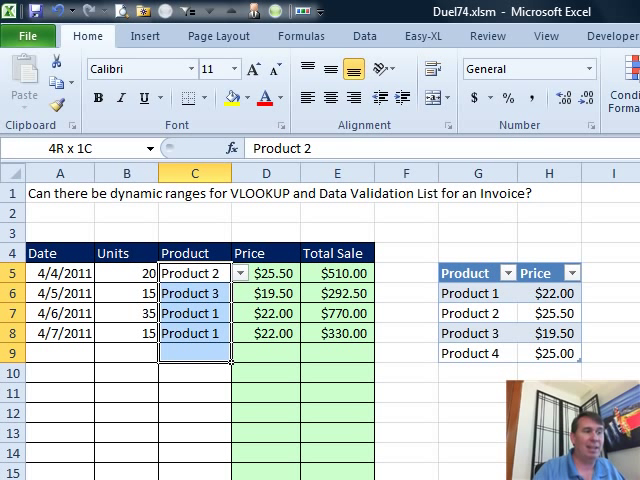
{"action": "left_click_drag", "start_coordinate": [190, 270], "coordinate": [190, 460]}
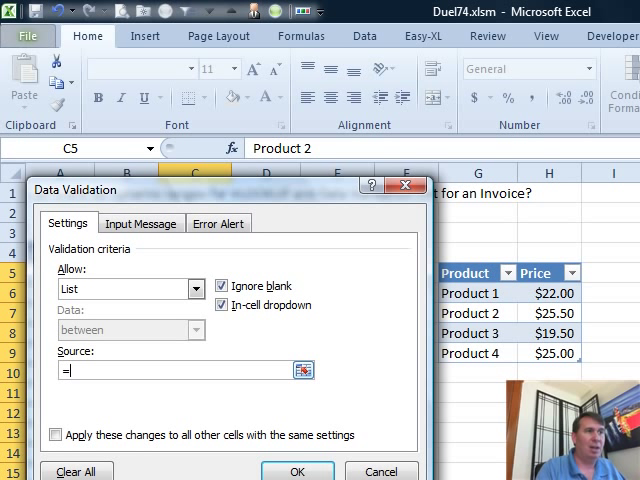
Set the dropdown validation source to =INDIRECT("PT[Product]") for all cells with that validation.
{"action": "type", "text": "INDIRECT"}
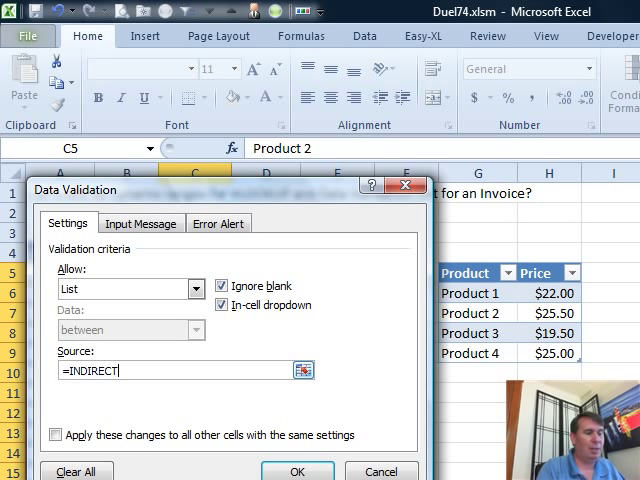
{"action": "type", "text": "("}
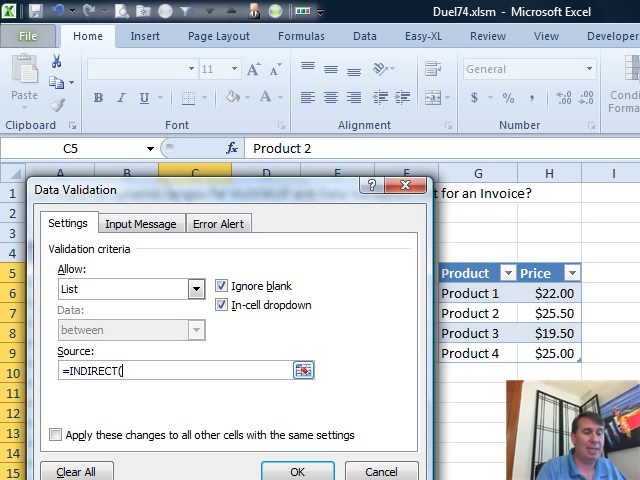
{"action": "type", "text": "PT"}
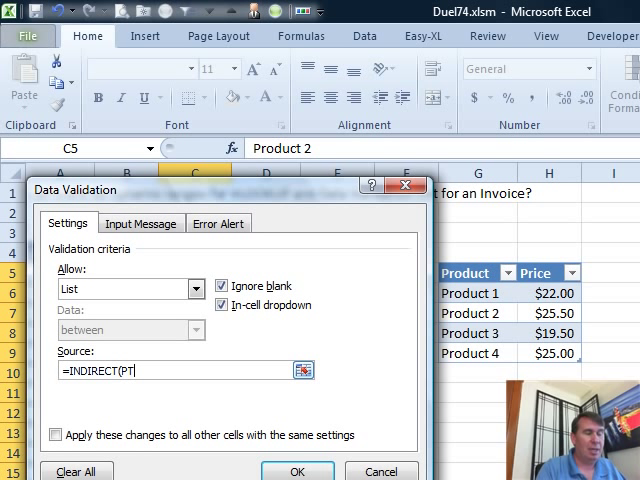
{"action": "type", "text": "["}
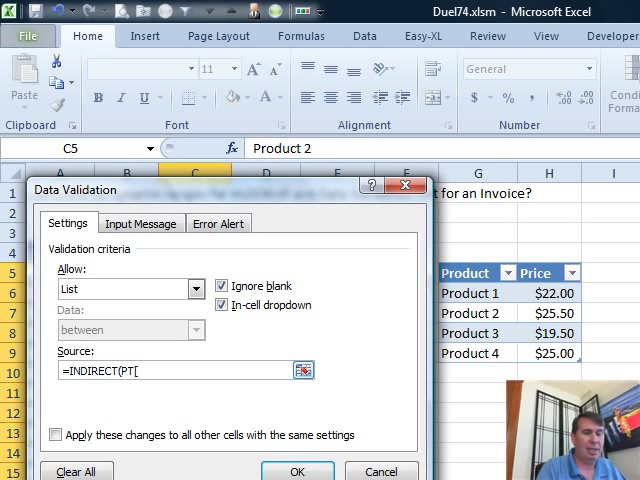
{"action": "type", "text": "Product"}
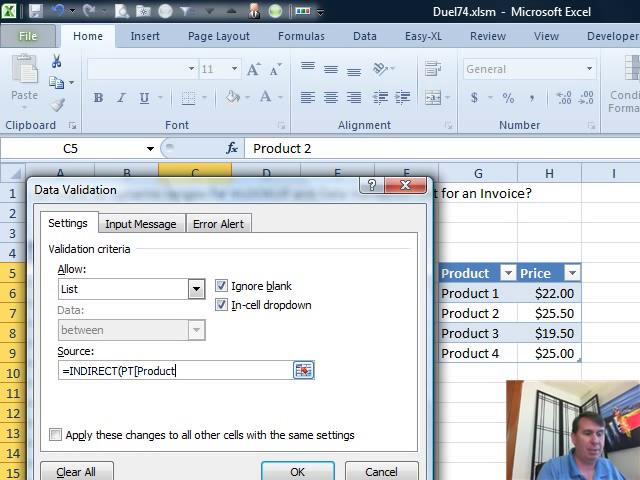
{"action": "type", "text": "]"}
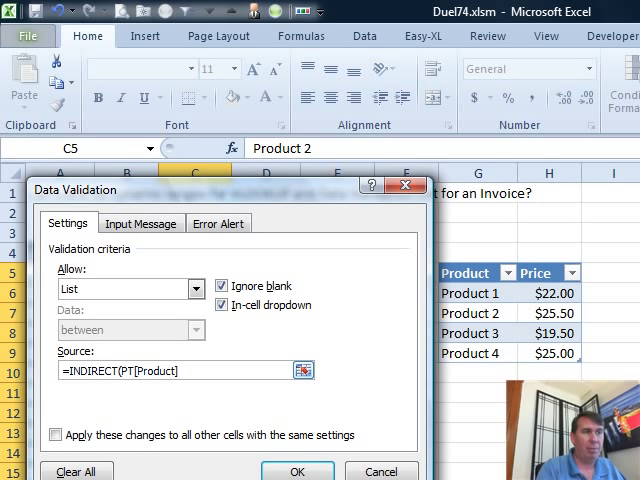
{"action": "type", "text": ")"}
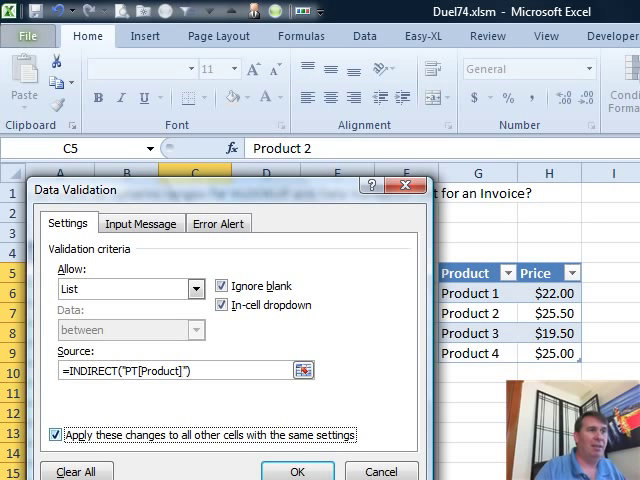
{"action": "left_click", "coordinate": [297, 471]}
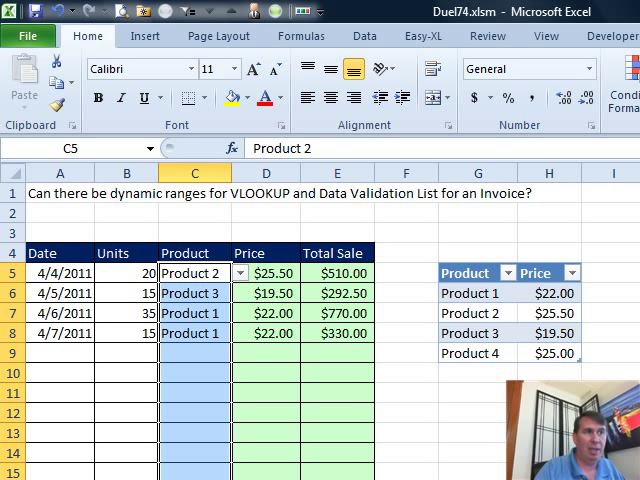
Add Product 5 at 66 to PT and choose Product 5 in invoice row 9, pricing it at $66.00.
{"action": "type", "text": "Product 5"}
{"action": "left_click", "coordinate": [549, 373]}
{"action": "type", "text": "$66.00"}
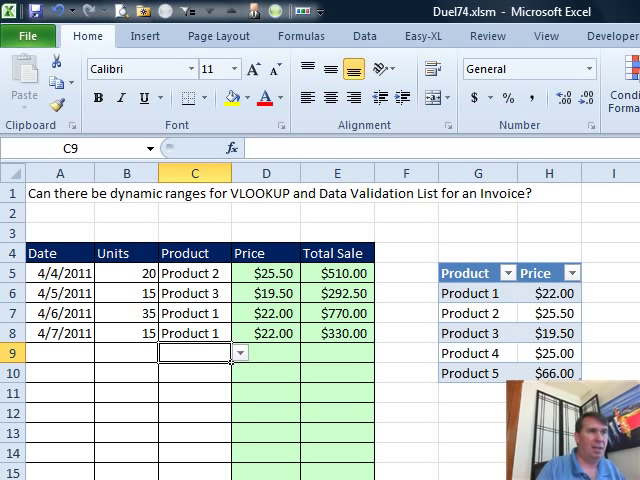
{"action": "left_click", "coordinate": [238, 352]}
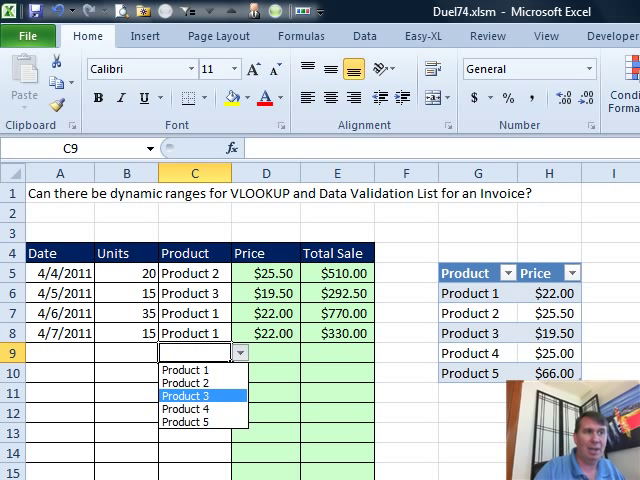
{"action": "left_click", "coordinate": [180, 417]}
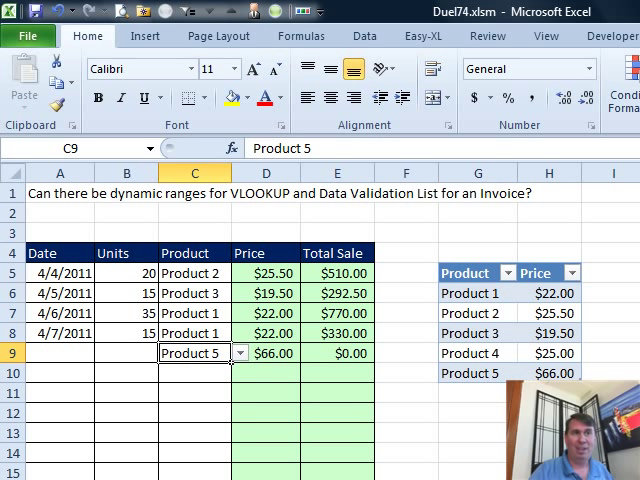
{"action": "left_click", "coordinate": [467, 332]}
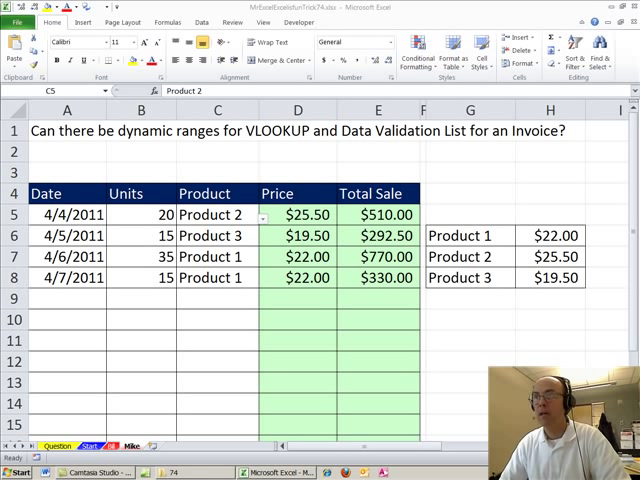
{"action": "mouse_move", "coordinate": [389, 326]}
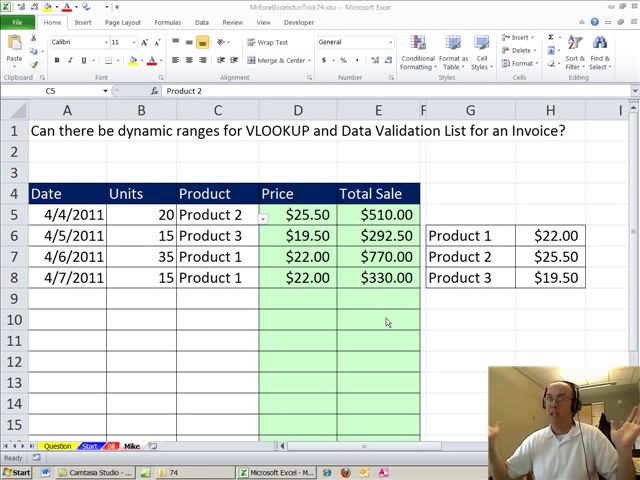
{"action": "mouse_move", "coordinate": [369, 331]}
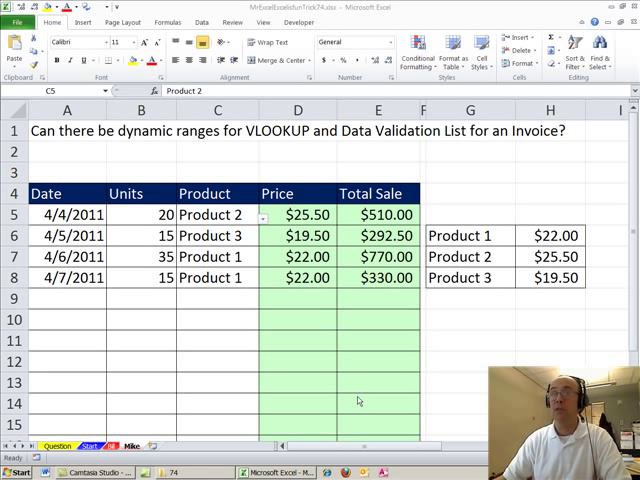
Enter Product in G5 and Price in H5 as headings above the second workbook's price list.
{"action": "left_click", "coordinate": [217, 214]}
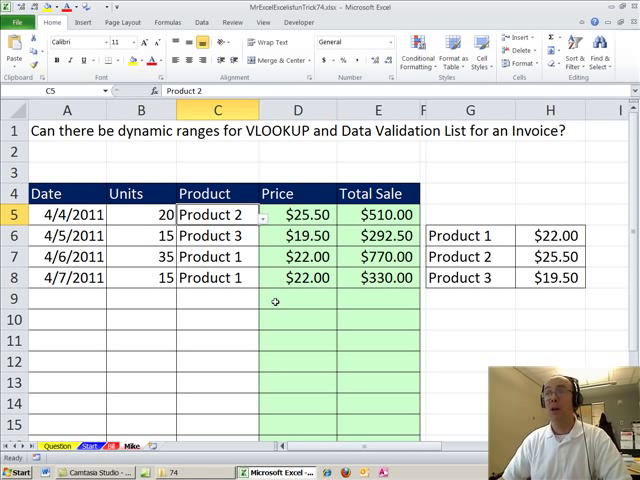
{"action": "mouse_move", "coordinate": [286, 320]}
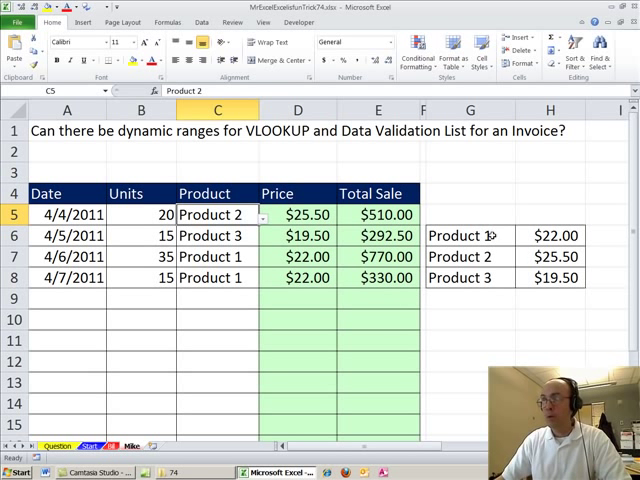
{"action": "left_click", "coordinate": [470, 214]}
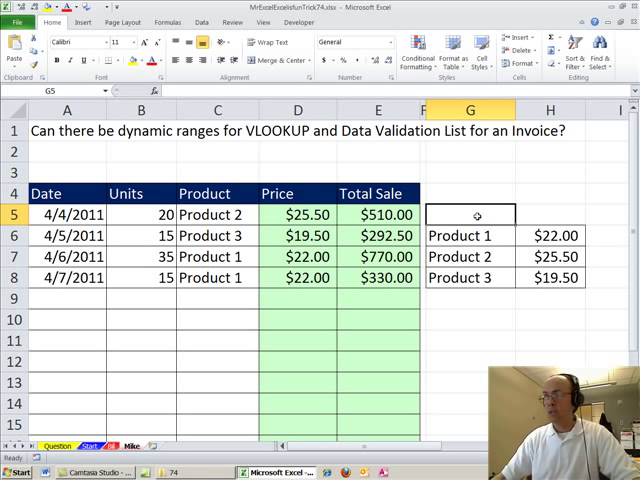
{"action": "type", "text": "P"}
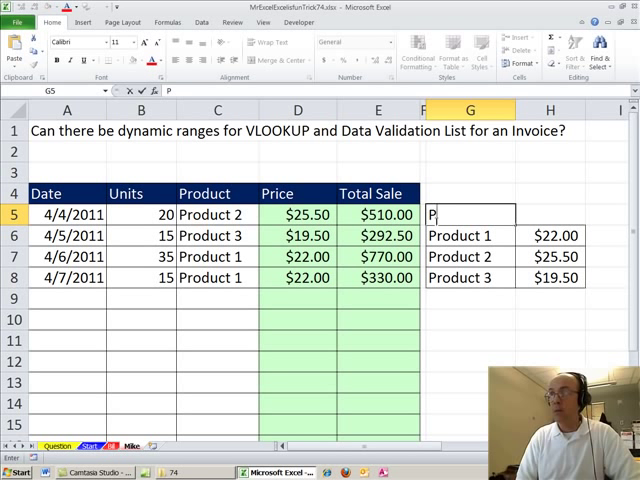
{"action": "type", "text": "Product"}
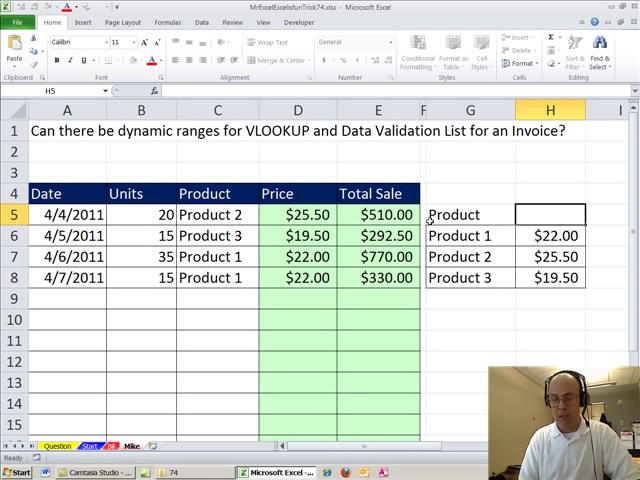
{"action": "type", "text": "Price"}
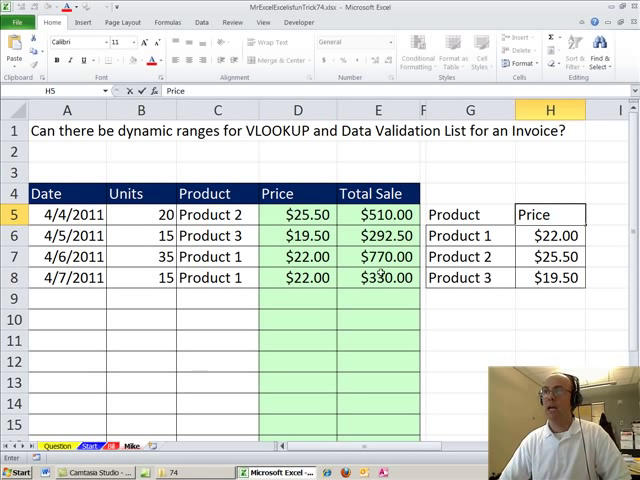
Review C5's validation and D5's formula, then apply All Borders to the heading cells G5:H5.
{"action": "left_click", "coordinate": [216, 214]}
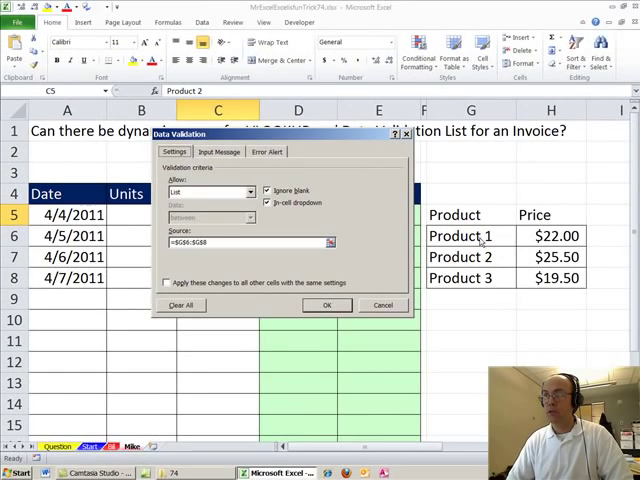
{"action": "left_click", "coordinate": [326, 305]}
{"action": "type", "text": "=IF(C5=\"\",\"\",VLOOKUP(C5,$G$6:$H$8,2,0))"}
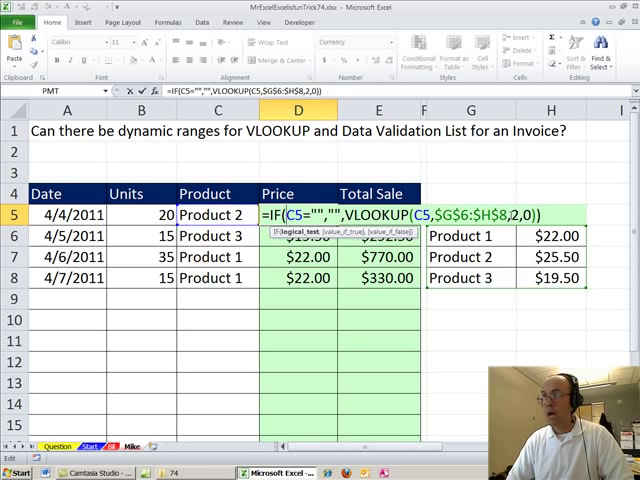
{"action": "key", "text": "Enter"}
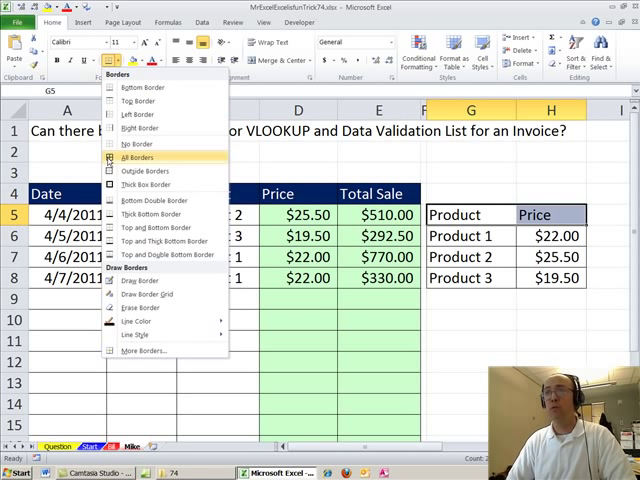
{"action": "left_click", "coordinate": [137, 157]}
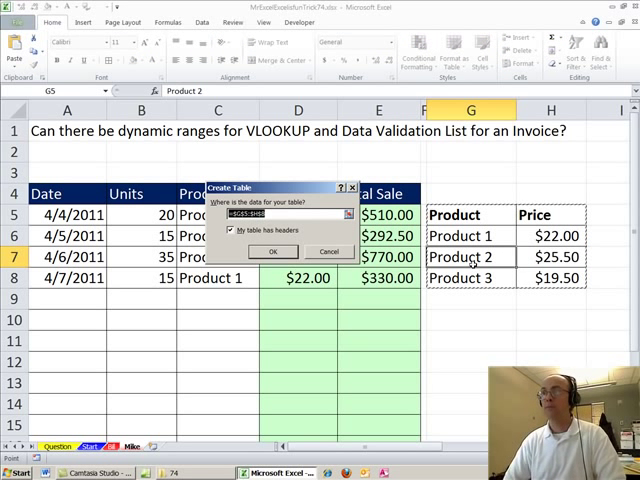
Confirm creating a table with headers from the Product/Price list G5:H8.
{"action": "left_click", "coordinate": [268, 251]}
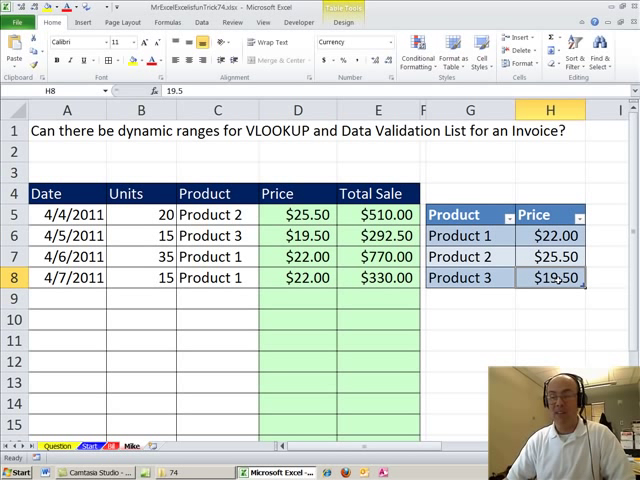
Add Product 4 at 10 below the table, then select C5 to check its validation source.
{"action": "type", "text": "Pr"}
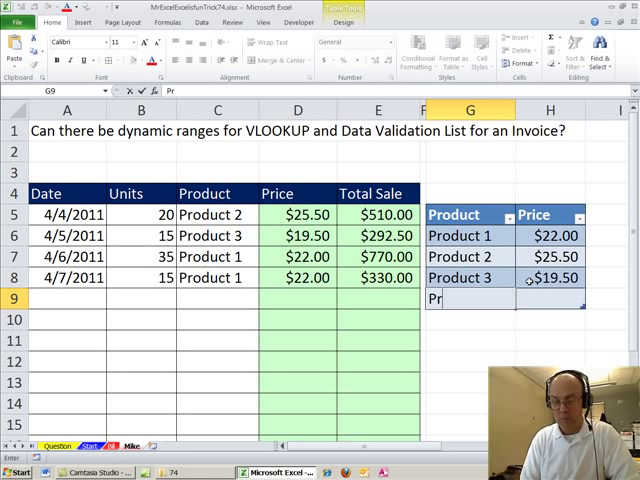
{"action": "type", "text": "Product"}
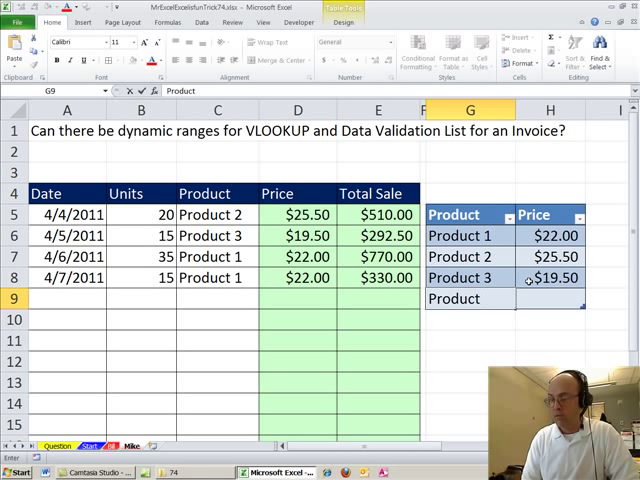
{"action": "type", "text": "10.00"}
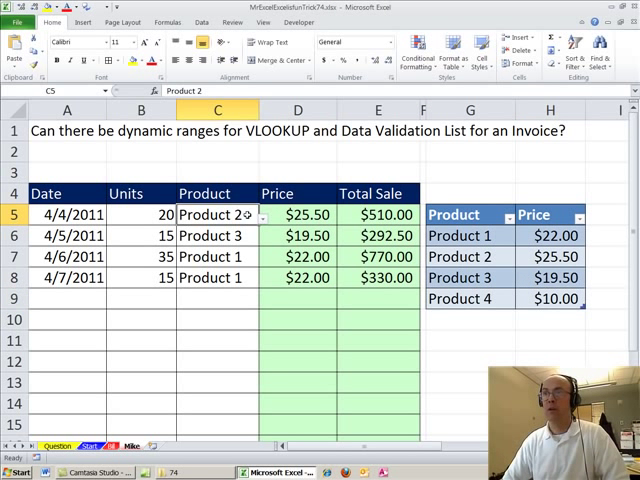
{"action": "left_click", "coordinate": [261, 215]}
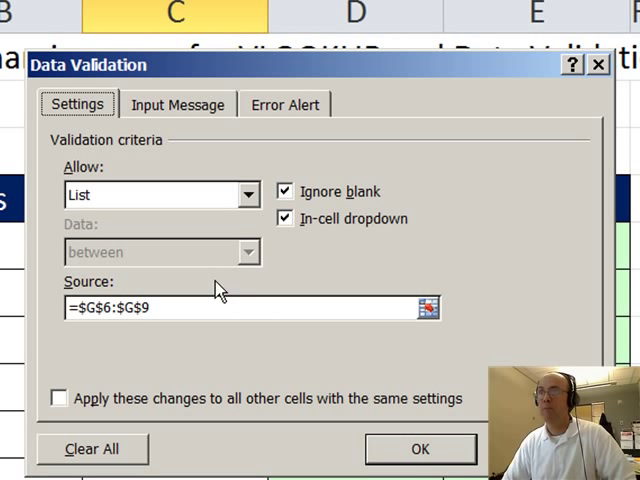
{"action": "mouse_move", "coordinate": [166, 338]}
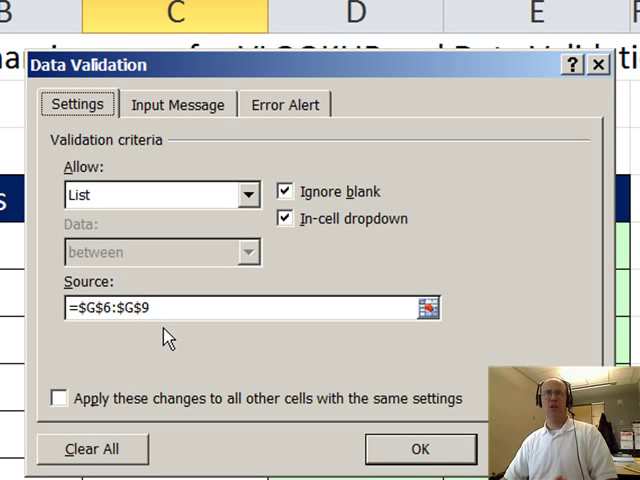
{"action": "mouse_move", "coordinate": [172, 334]}
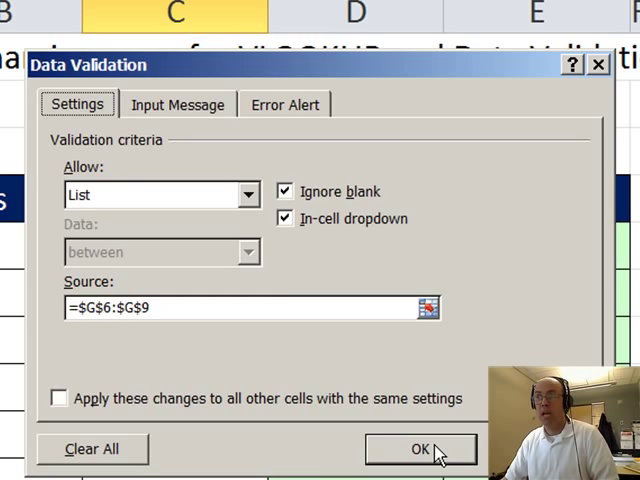
{"action": "left_click", "coordinate": [408, 448]}
{"action": "type", "text": "=IF(C5=\"\",\"\",VLOOKUP(C5,G6:,2,0"}
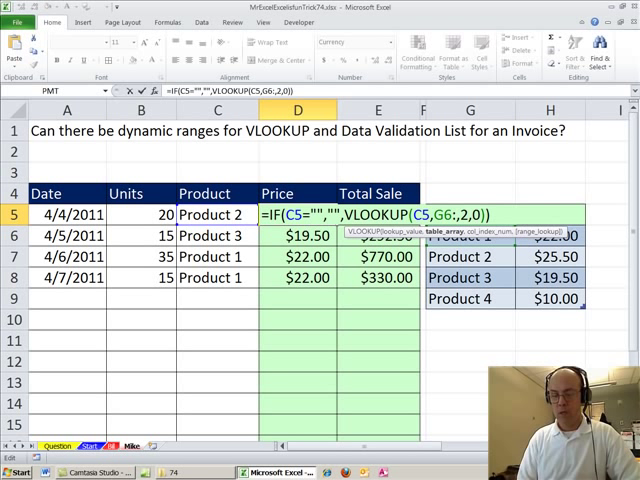
Make the VLOOKUP range $G$6:$H$9 absolute with F4 and fill the formula down the Price column.
{"action": "type", "text": "H$9"}
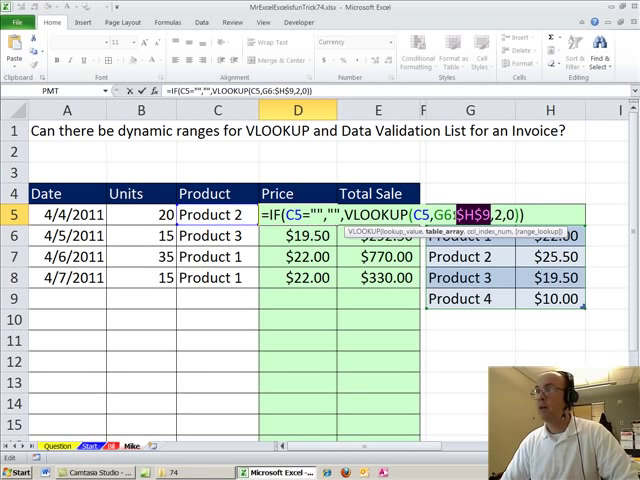
{"action": "key", "text": "F4"}
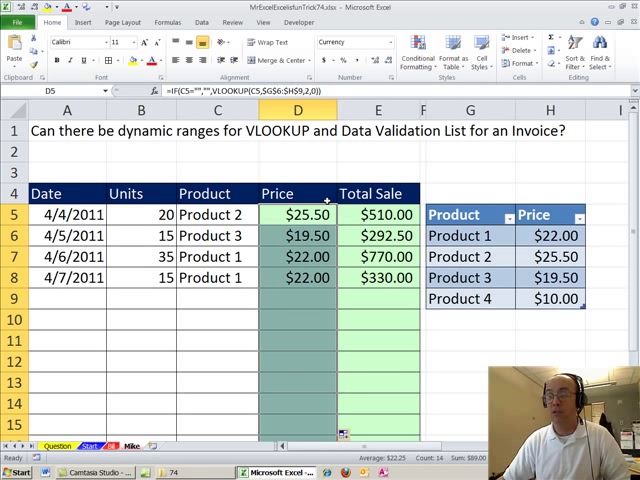
{"action": "left_click", "coordinate": [470, 318]}
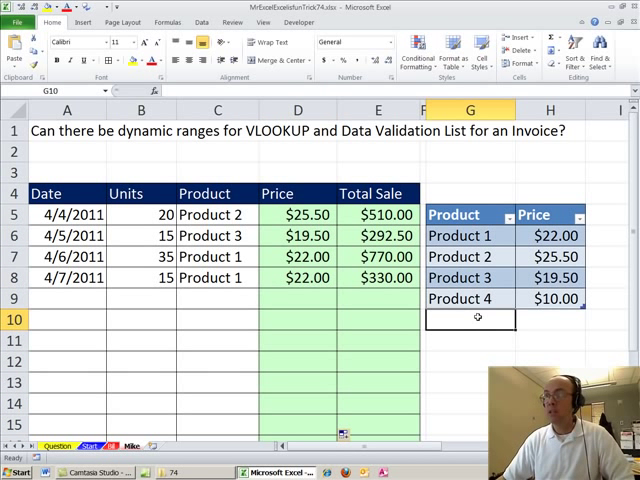
Enter Product 5 at 15 below the table and pick it for row 9, confirming the lookup spans $G$6:$H$10.
{"action": "type", "text": "Product 5"}
{"action": "left_click", "coordinate": [550, 319]}
{"action": "type", "text": "15"}
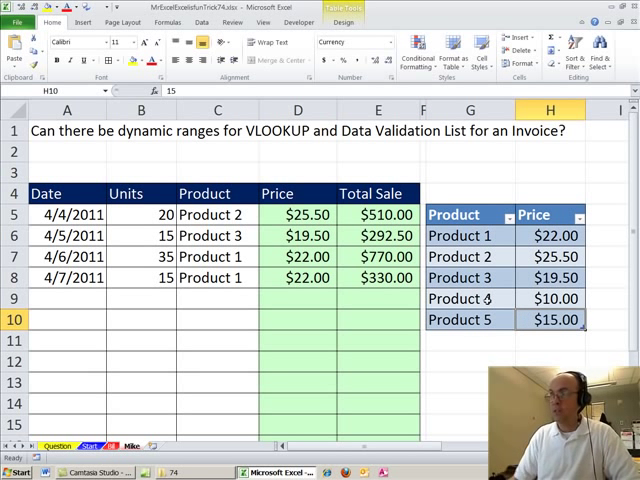
{"action": "left_click", "coordinate": [217, 298]}
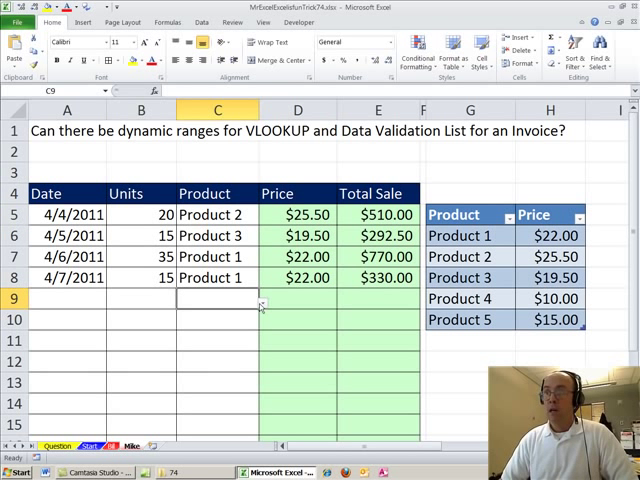
{"action": "left_click", "coordinate": [260, 302]}
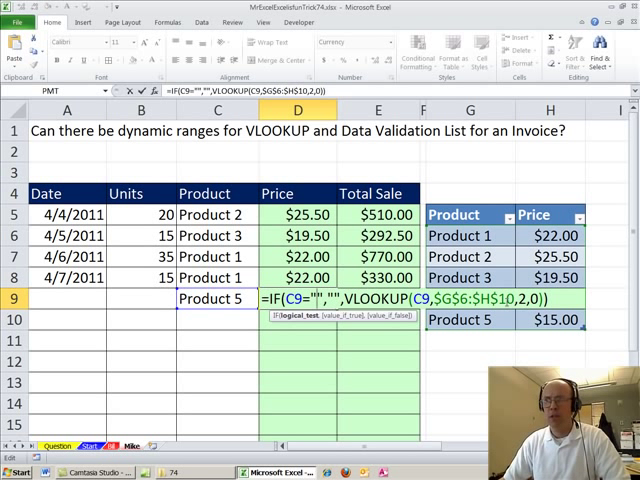
{"action": "mouse_move", "coordinate": [500, 335]}
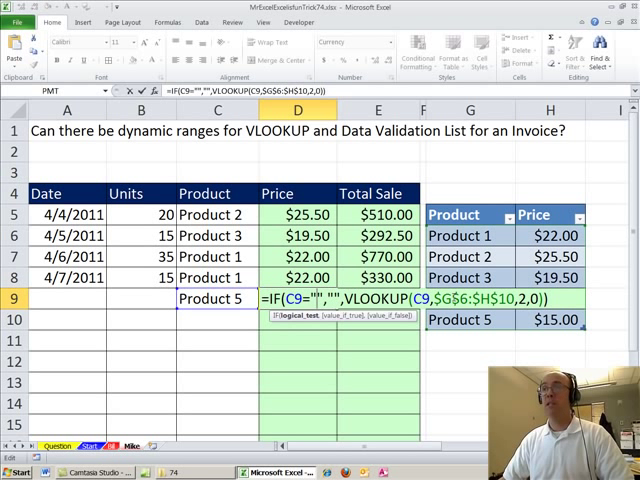
{"action": "key", "text": "Enter"}
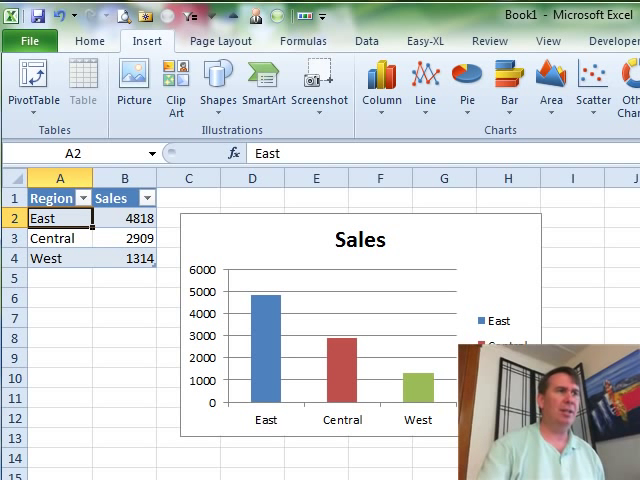
Enter Southeast with 2500 sales in A5:B5 so the table and chart extend.
{"action": "type", "text": "S"}
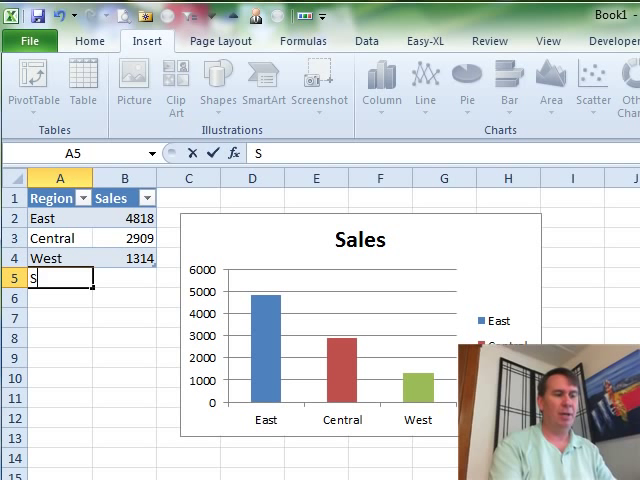
{"action": "type", "text": "Southeast"}
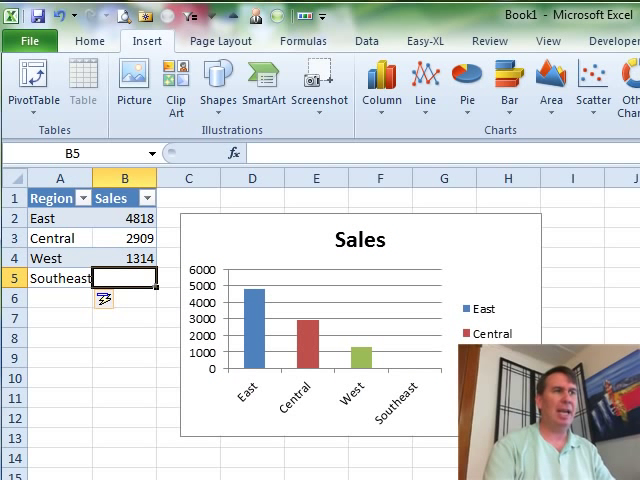
{"action": "type", "text": "2500"}
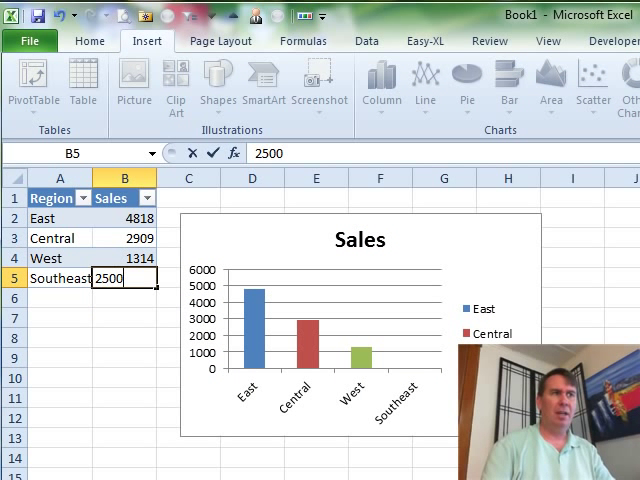